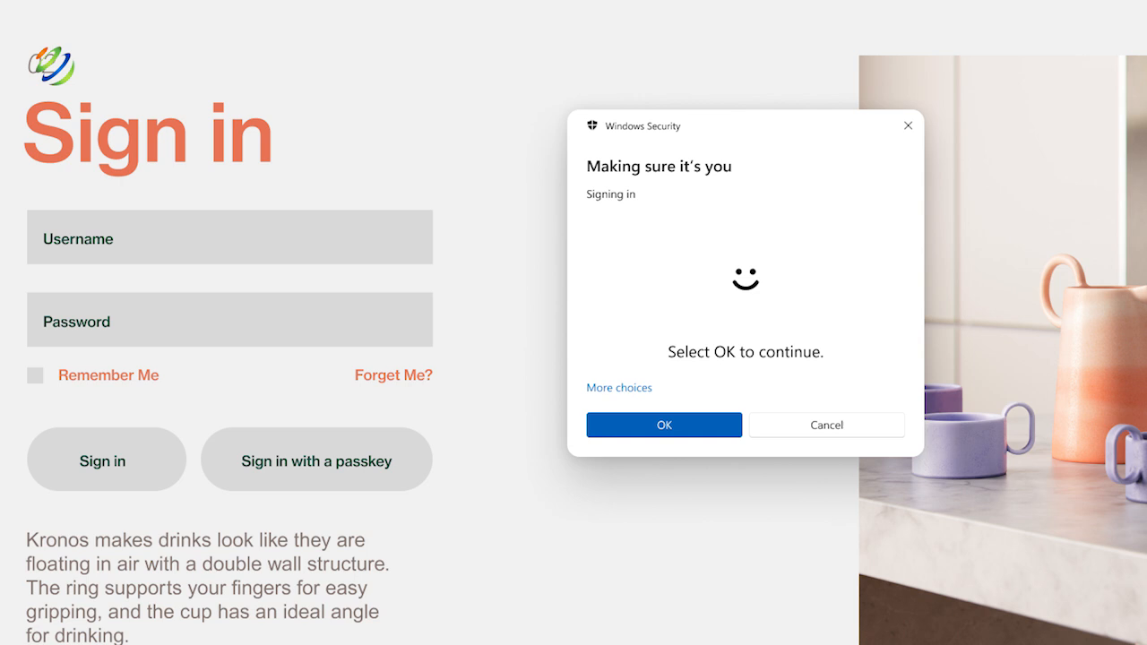
Confirm the Windows Security 'Making sure it's you' prompt to reach Security Key Registration.
click(664, 425)
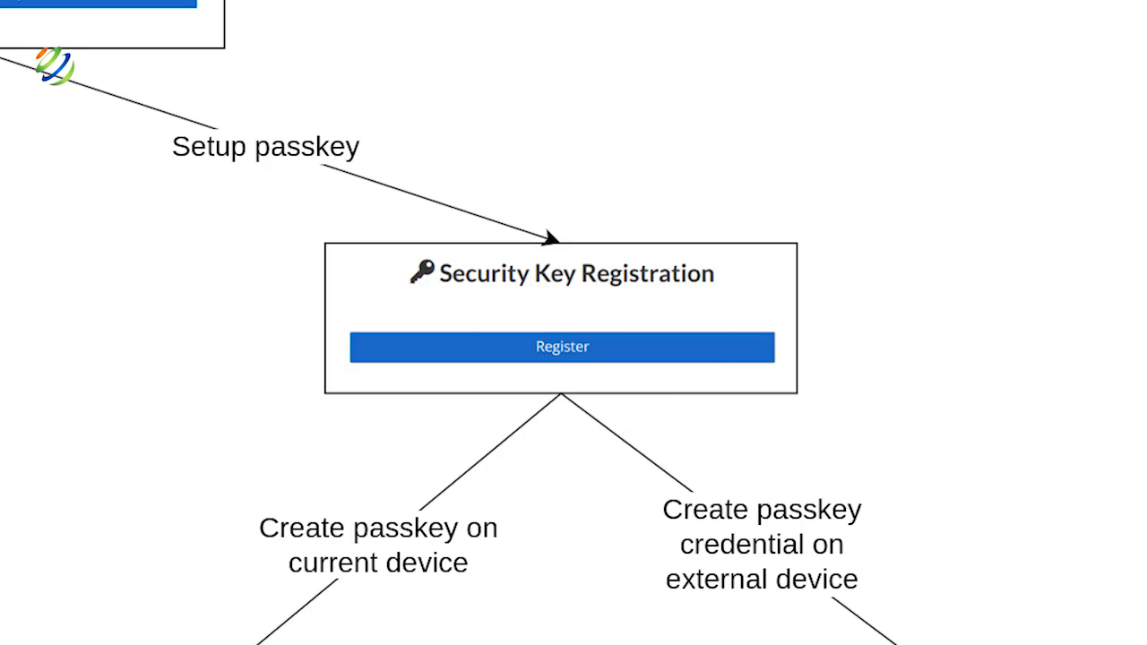
Advance past Register and confirm the authenticator label 'My Phone'.
click(559, 347)
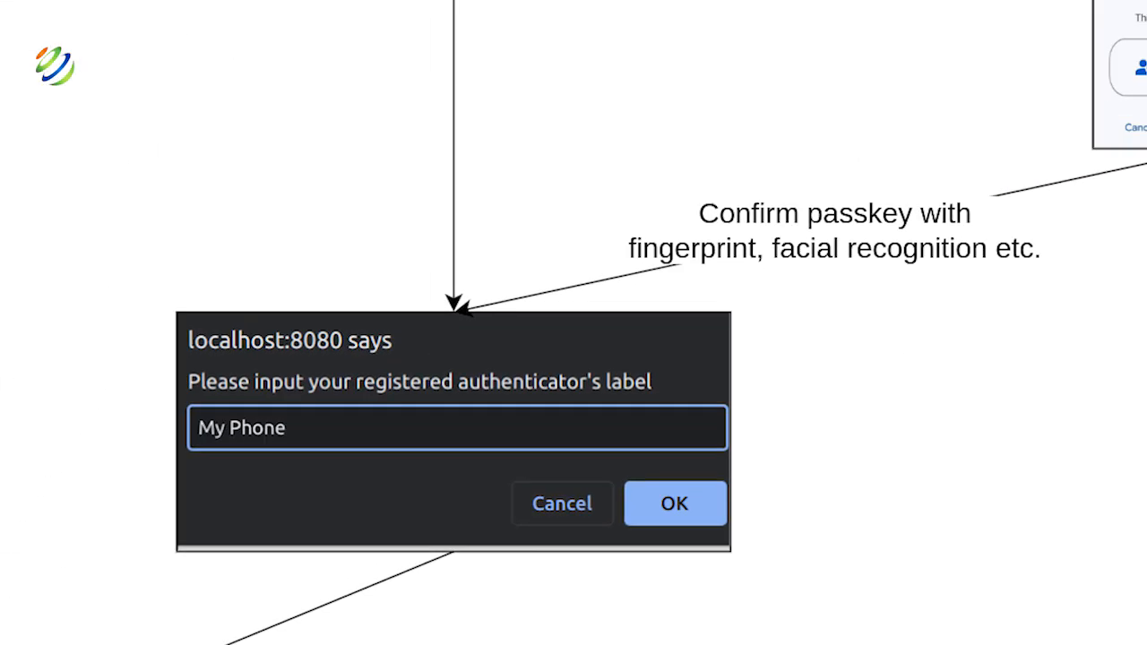
click(676, 503)
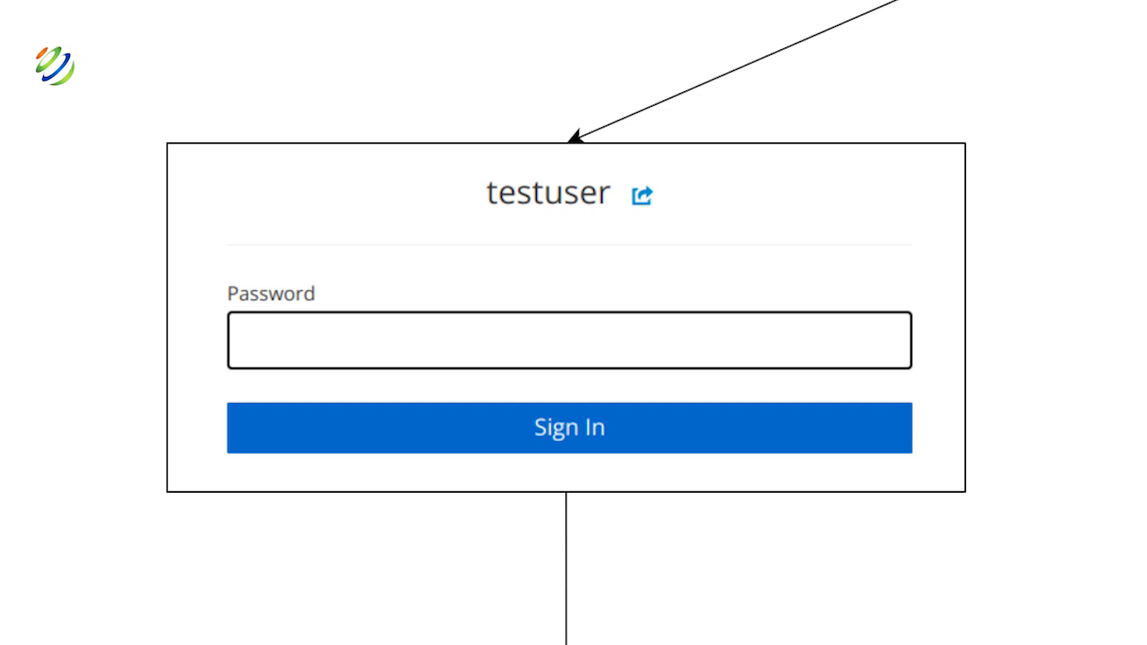
Dismiss the label prompt and pass password sign-in to reach the Touch ID passkey sheet.
click(569, 428)
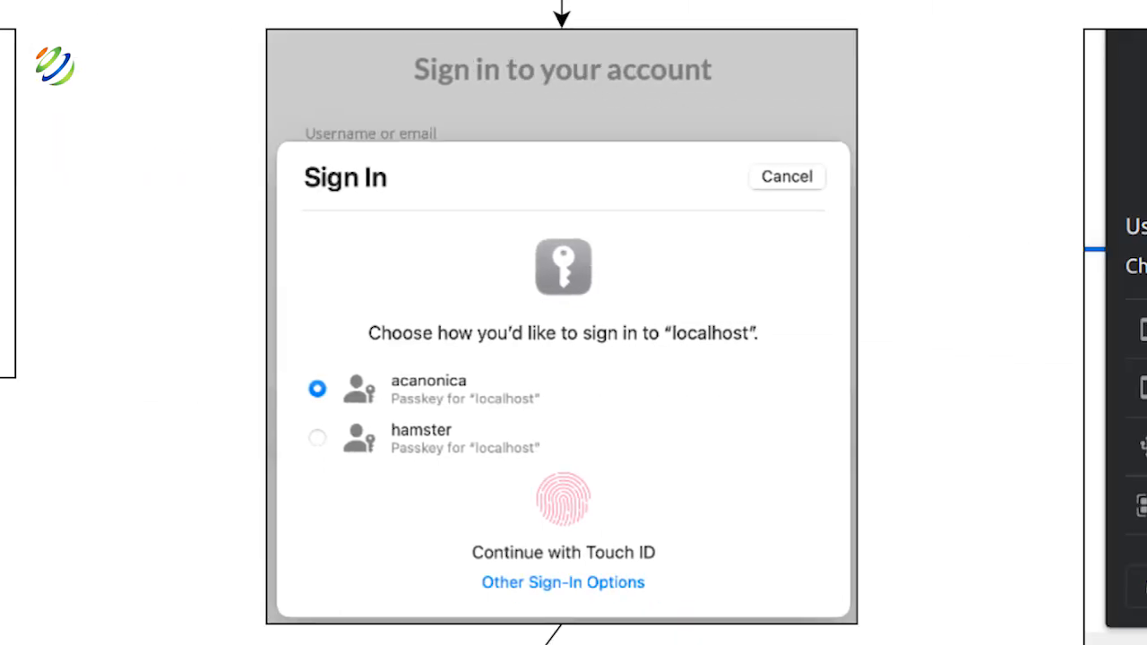
click(561, 582)
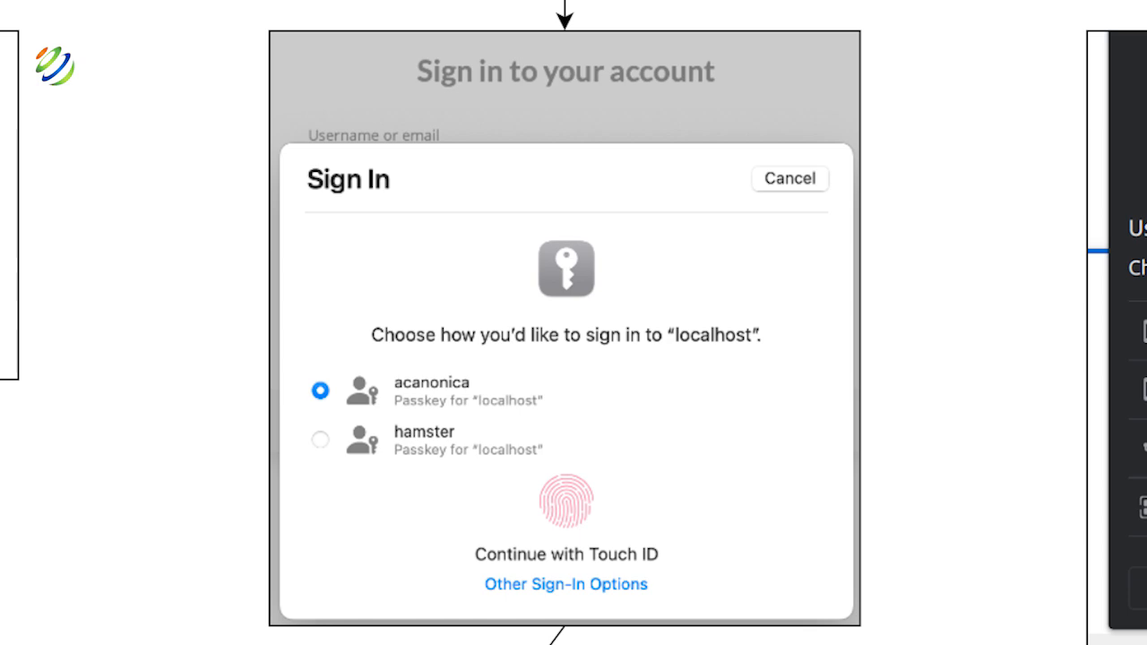
Continue with the testuser passkey at the 'Use this passkey?' prompt.
click(563, 583)
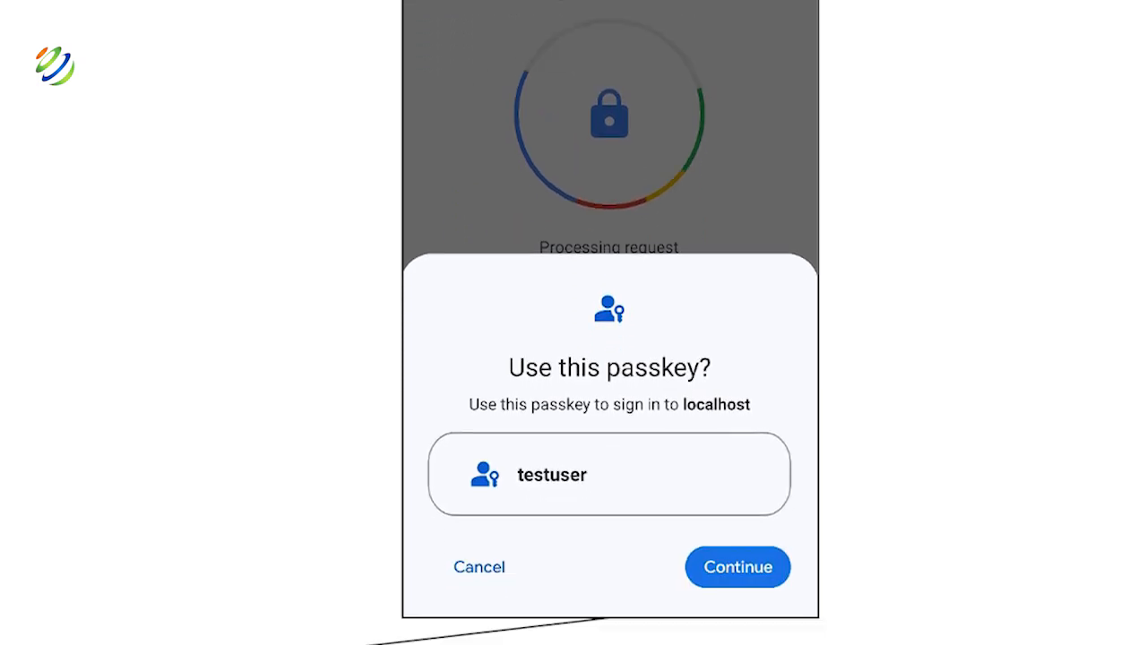
click(737, 567)
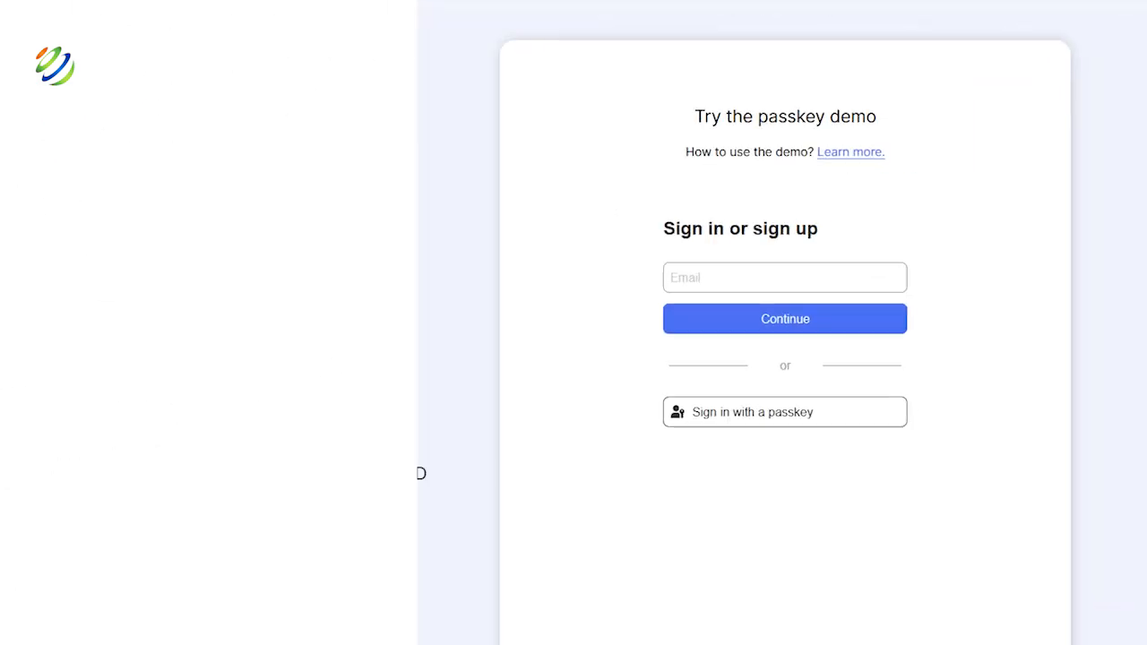
Enter 'skills_build_training' in the passkeys.io demo's Email field.
click(785, 277)
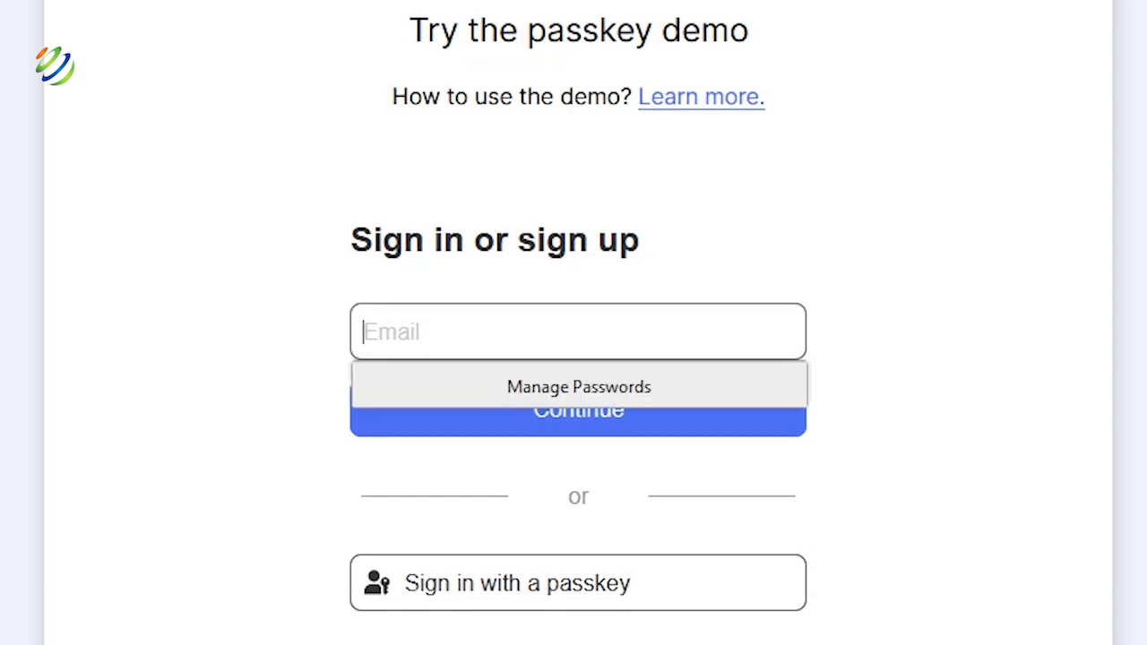
text(ski)
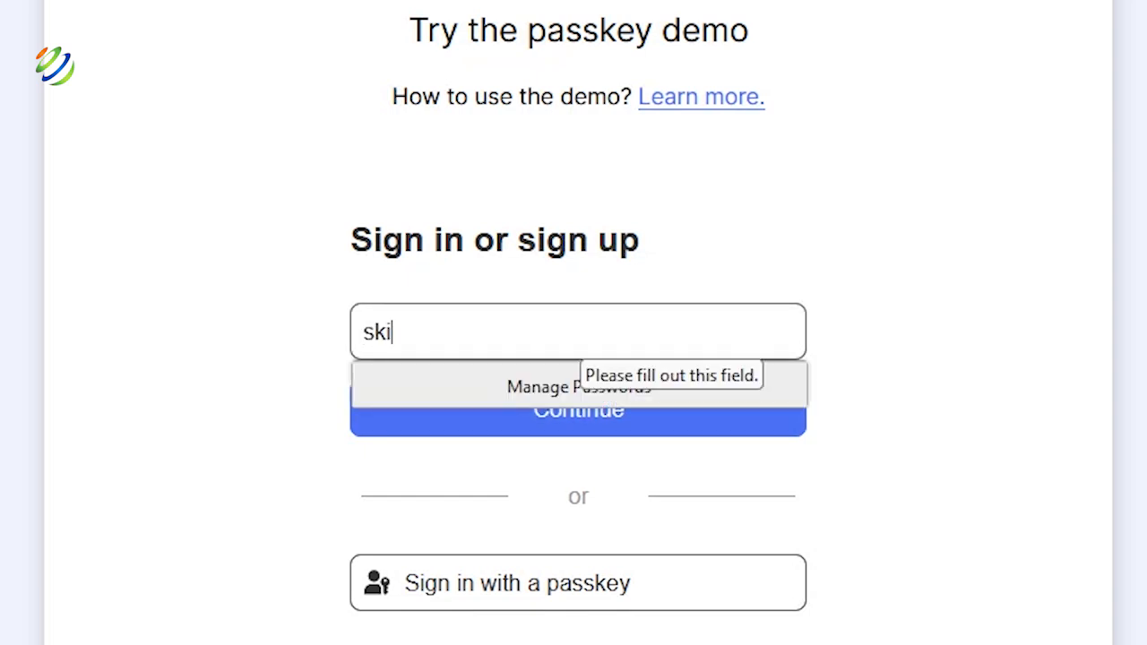
text(lls_b)
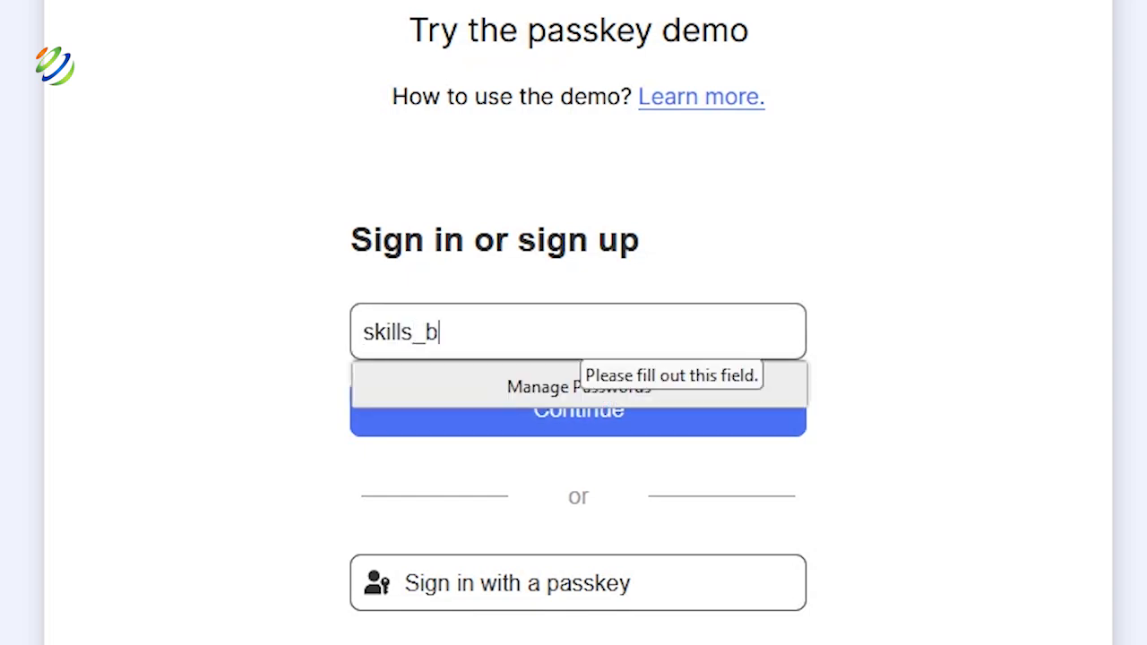
text(uild_t)
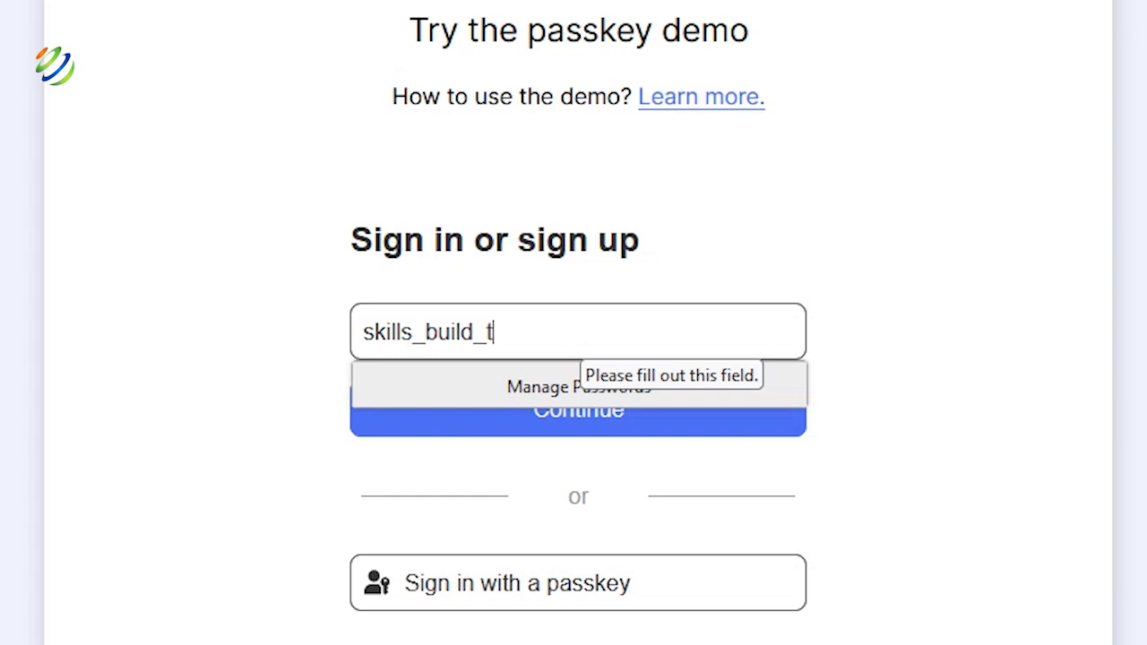
text(raining)
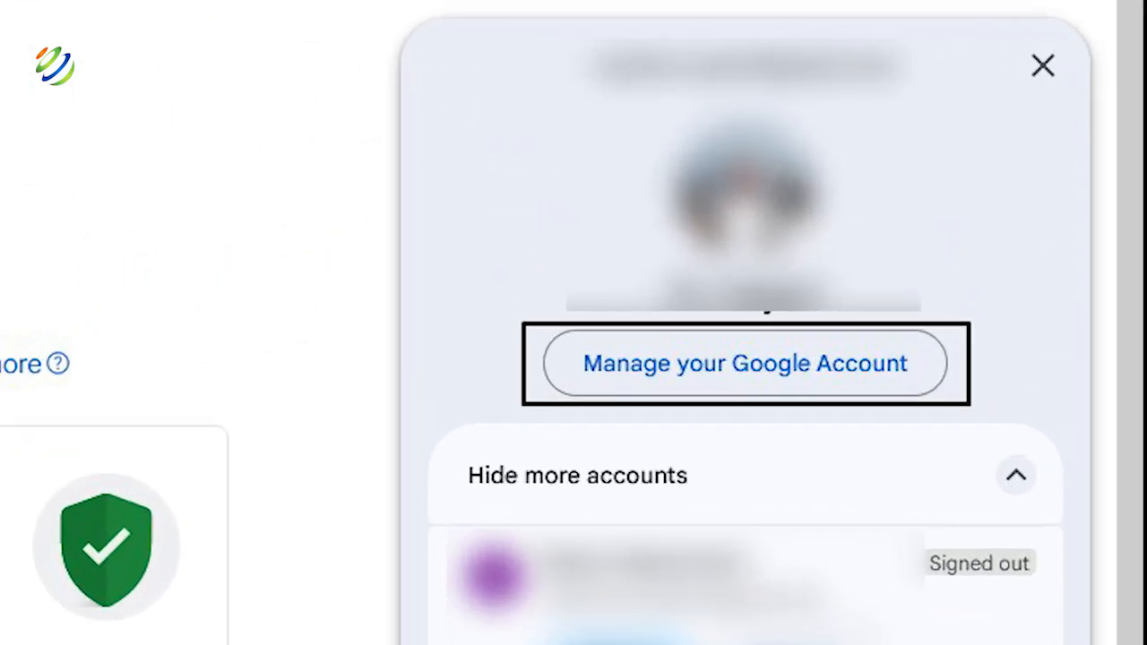
Open Manage your Google Account to reach Security's Passkeys and security keys.
click(742, 364)
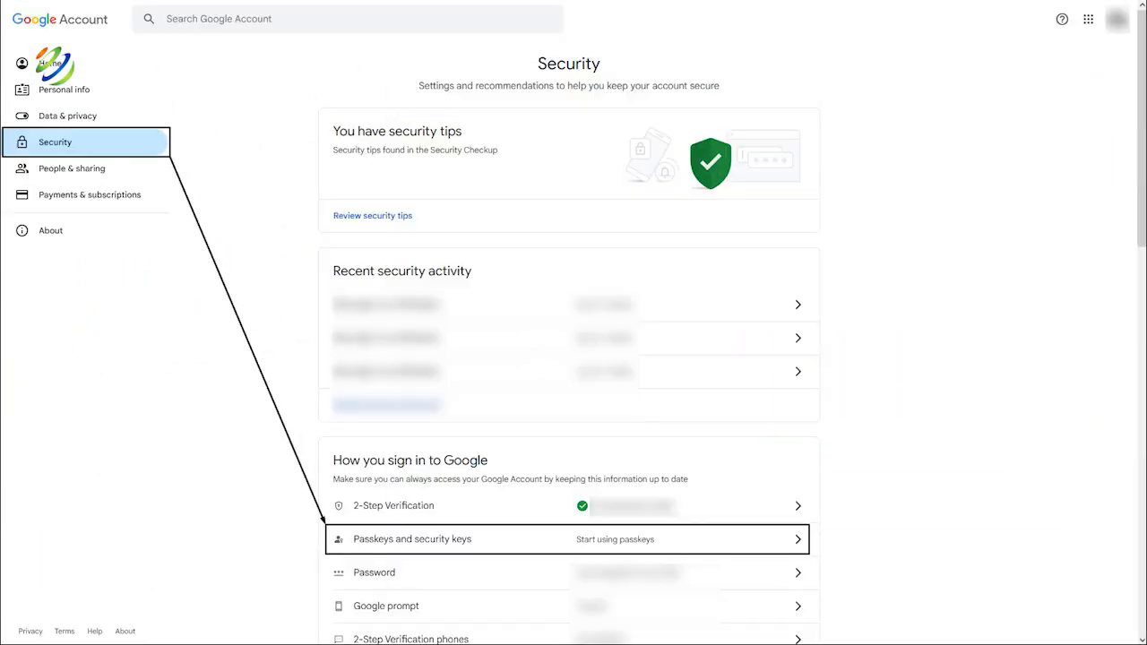